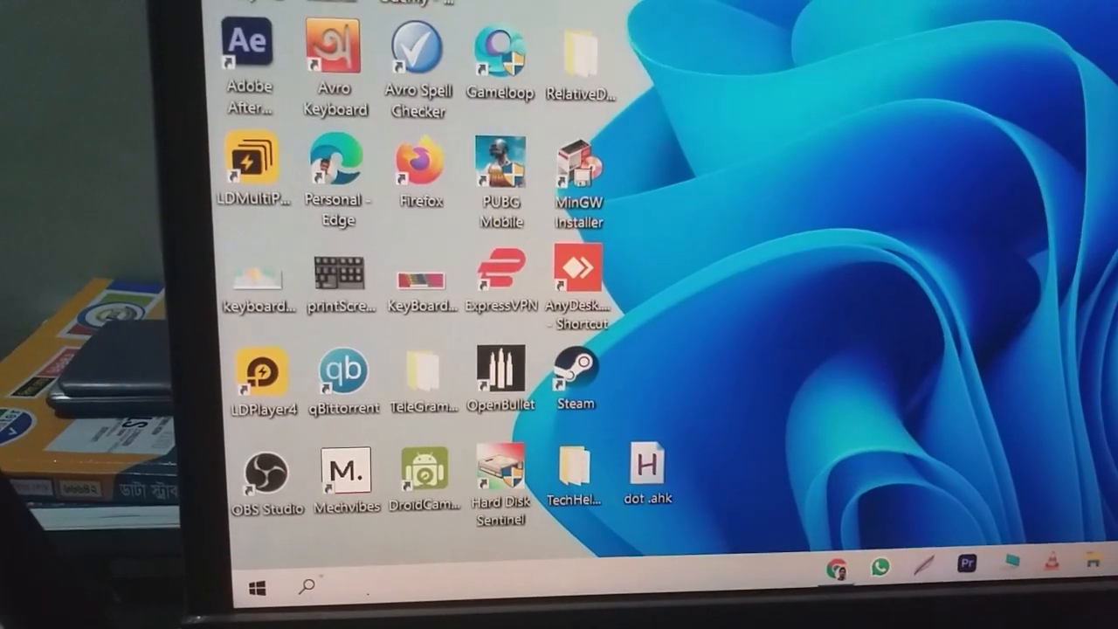
# Open the OC panel and scroll down through the Overclocking memory options
pyautogui.click(257, 585)
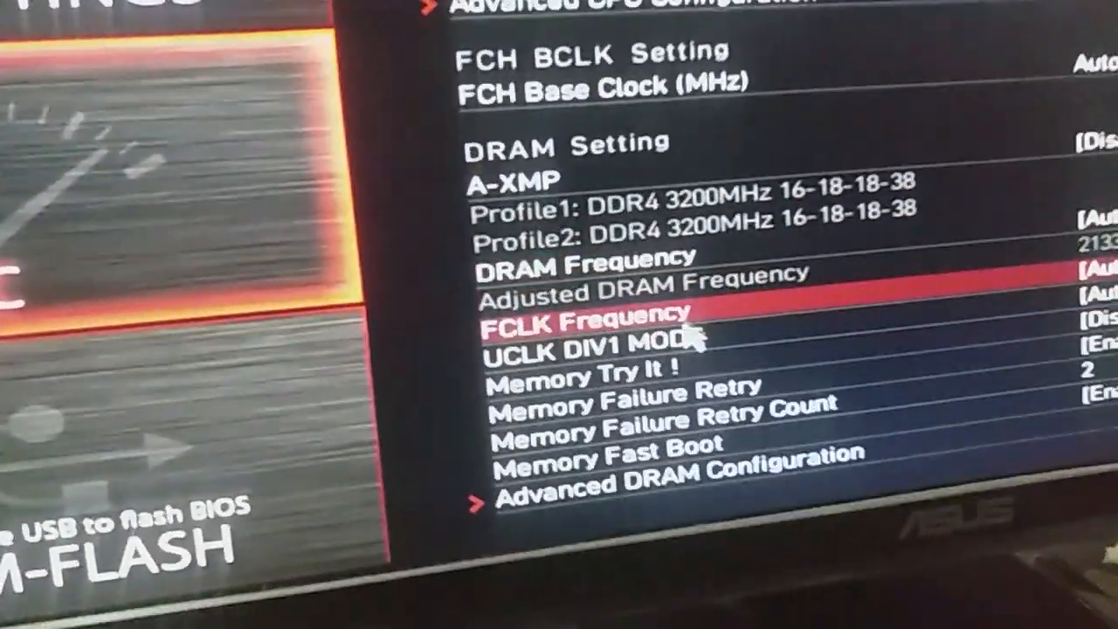
pyautogui.scroll(-3)
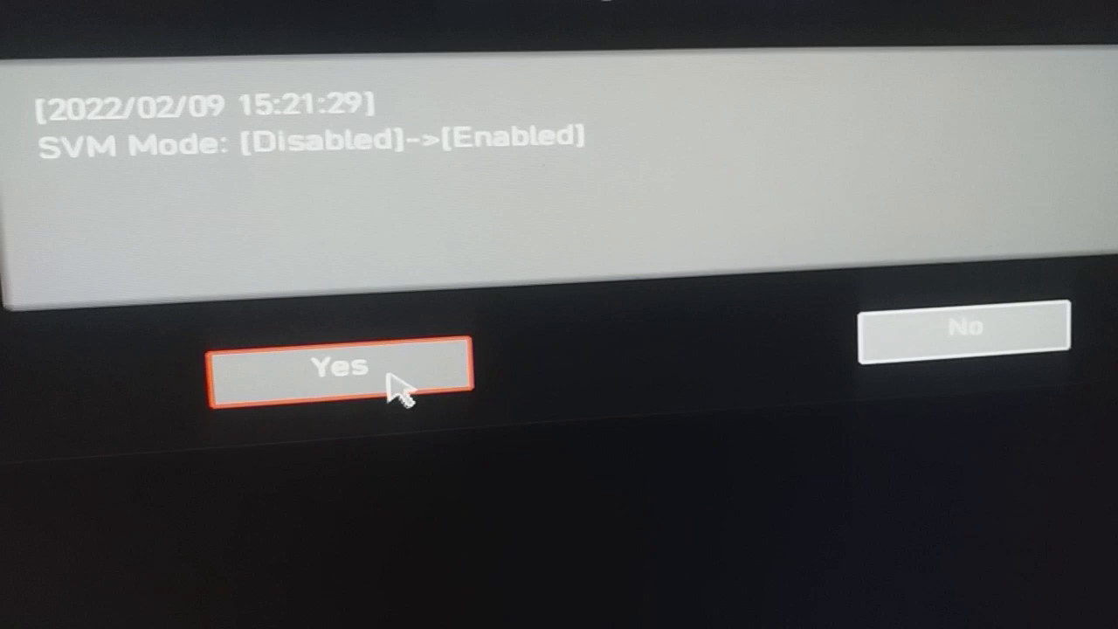
# Confirm Yes to save the SVM Mode change and exit the BIOS
pyautogui.click(340, 367)
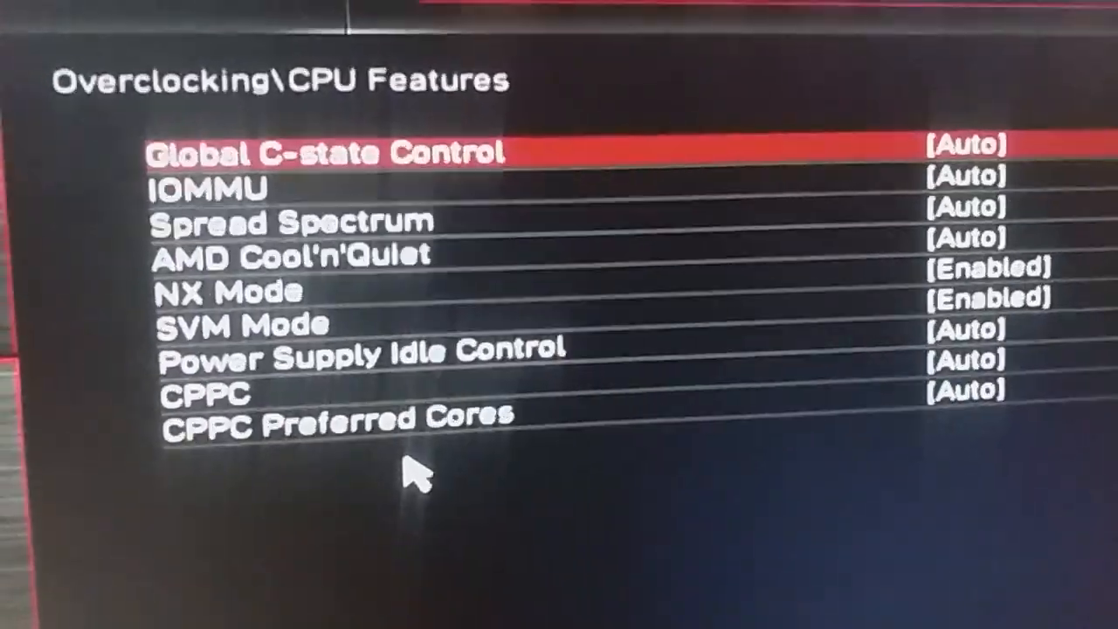